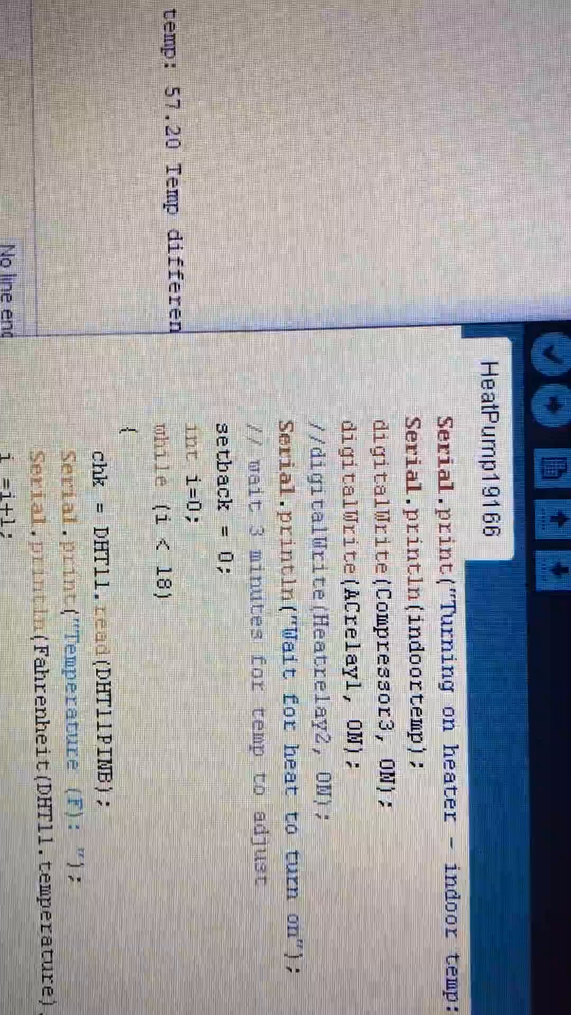
scroll("down", 3)
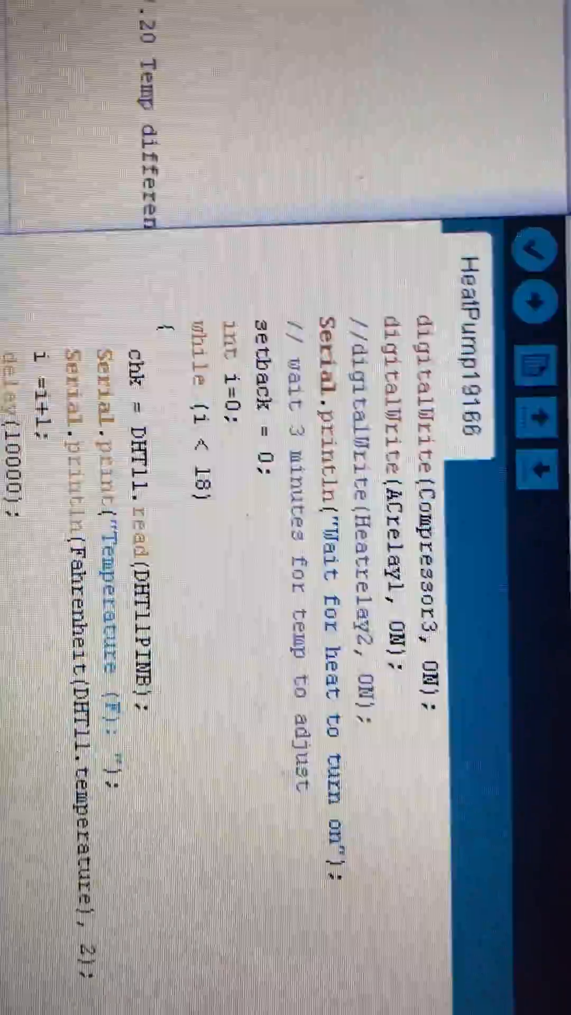
scroll("down", 3)
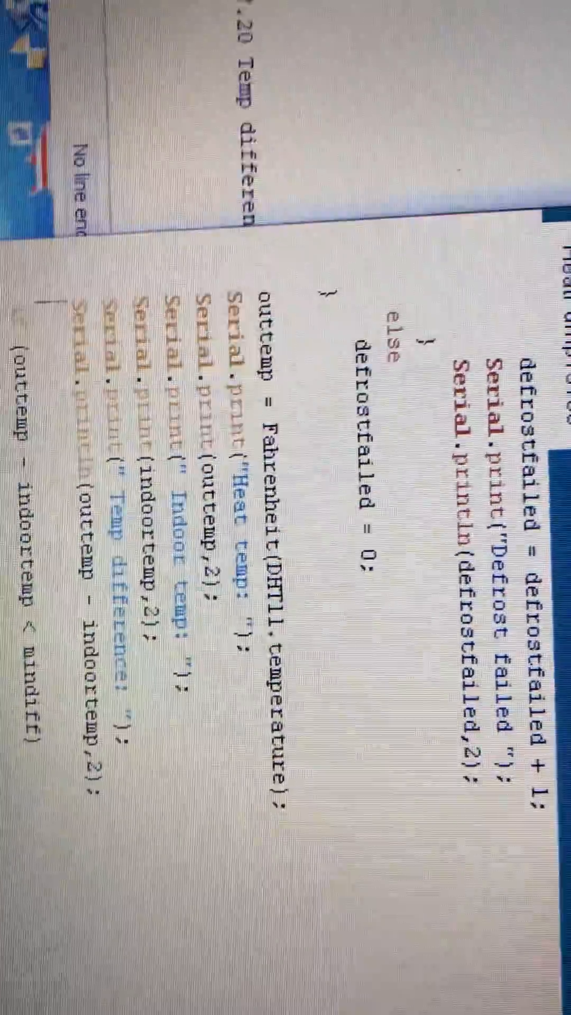
scroll("down", 3)
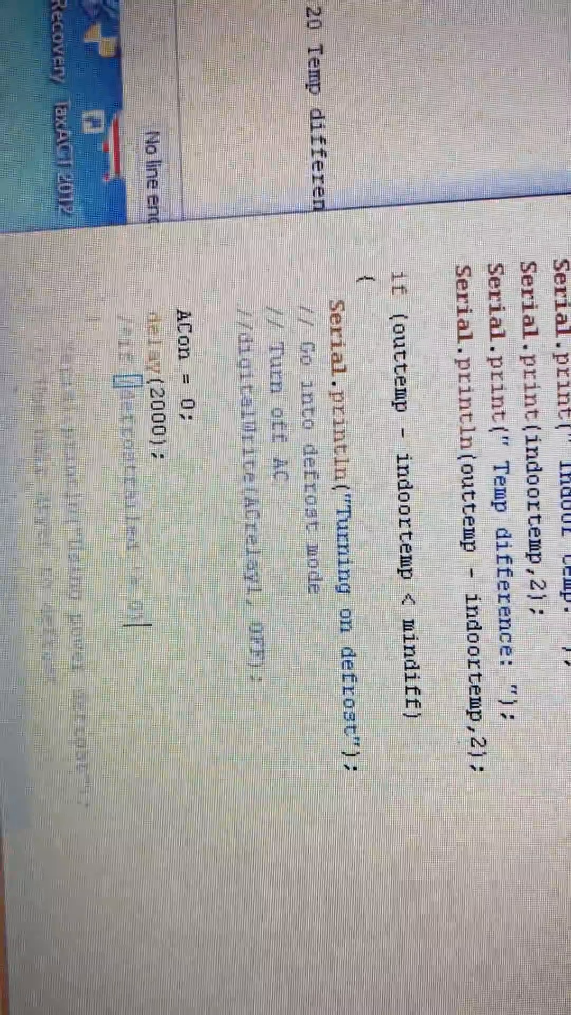
scroll("down", 3)
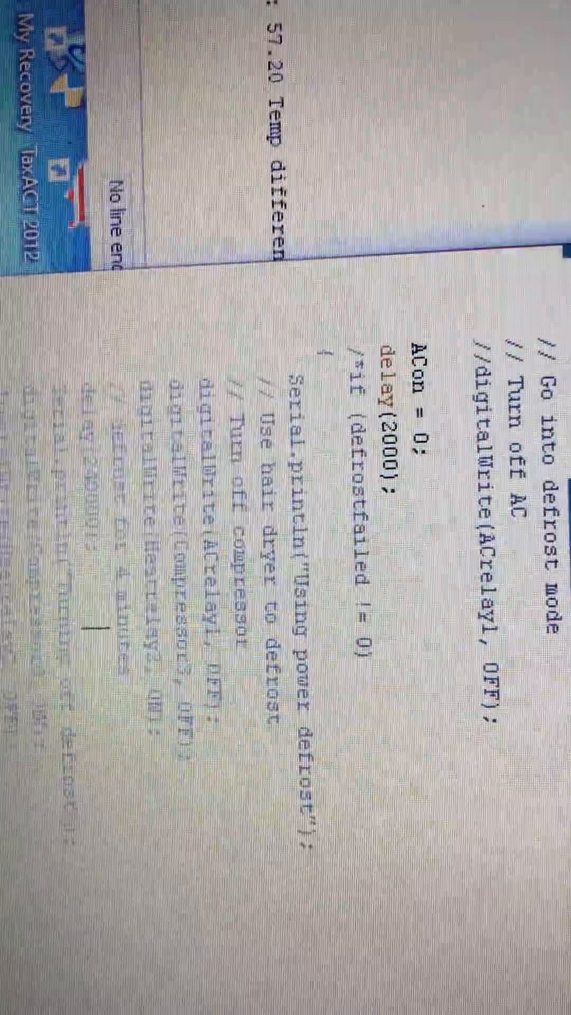